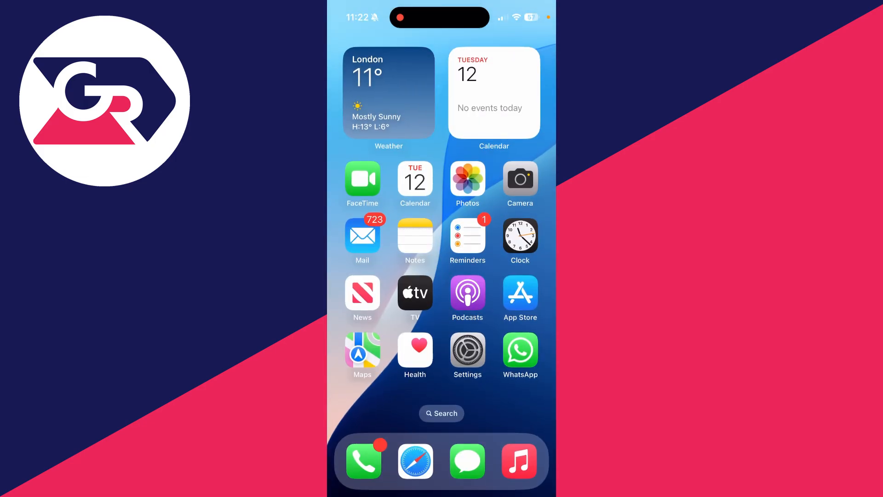
Step: Reach iPhone Storage via General and scroll through the apps listed by size
click(519, 351)
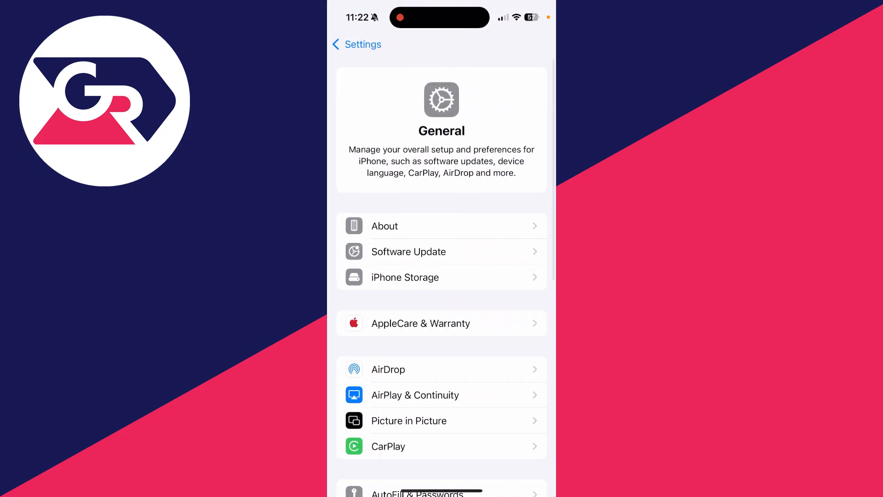
click(405, 277)
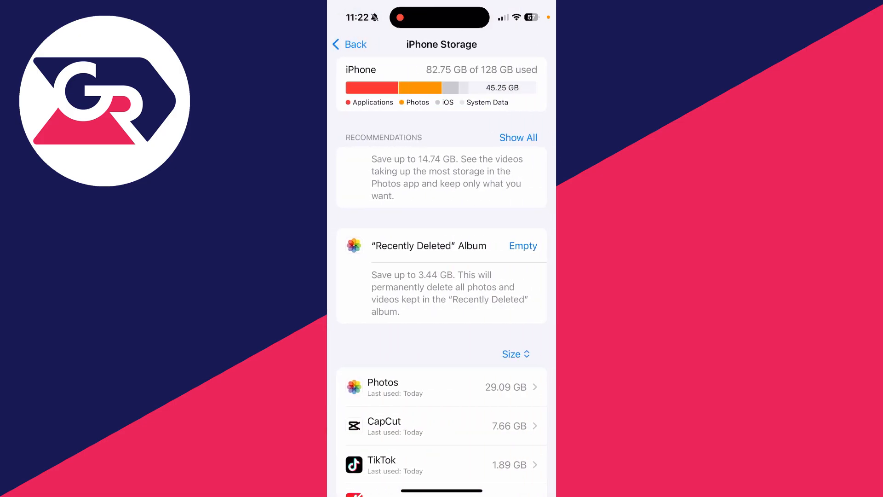
scroll(down, 3)
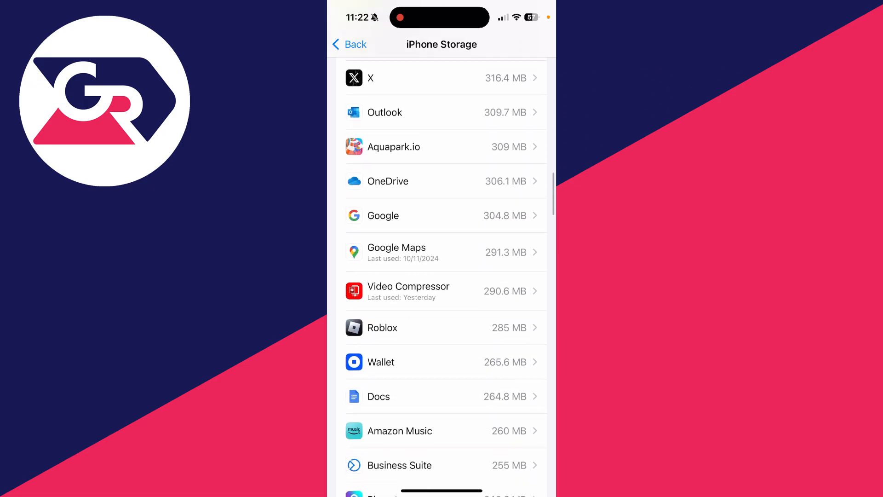
Step: Offload WhatsApp keeping its 234.7 MB of documents and data, then reinstall it
click(441, 78)
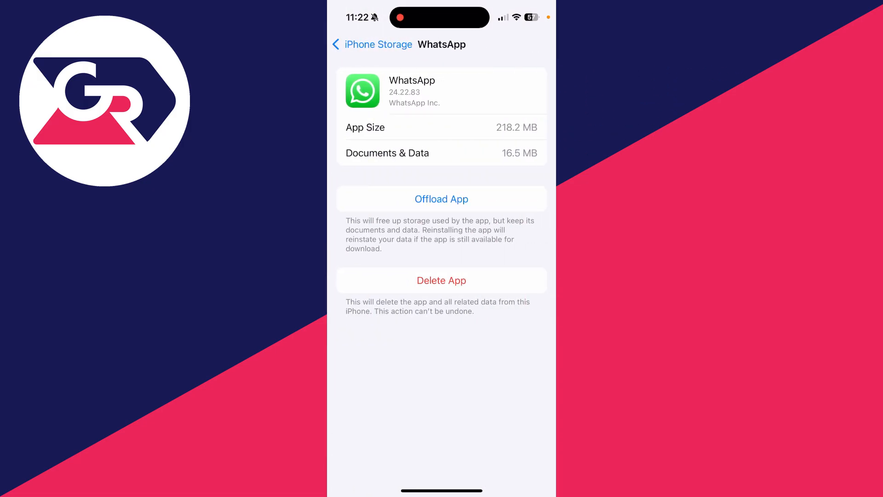
click(441, 198)
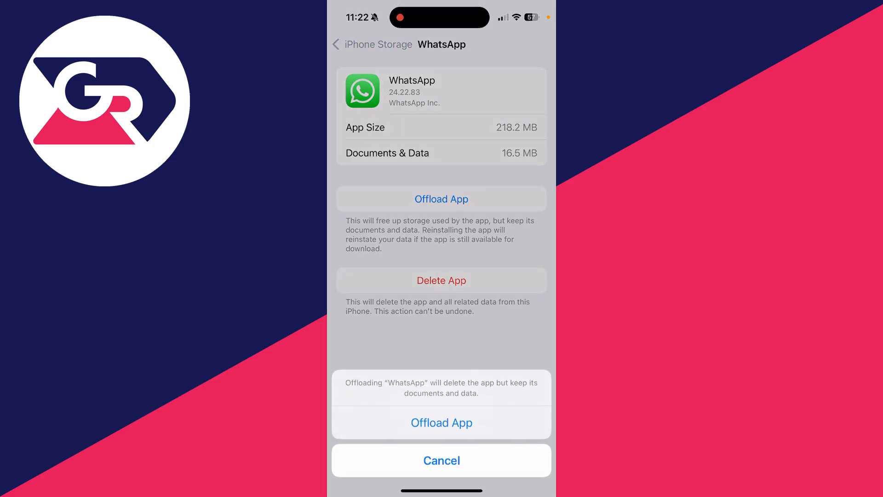
click(442, 422)
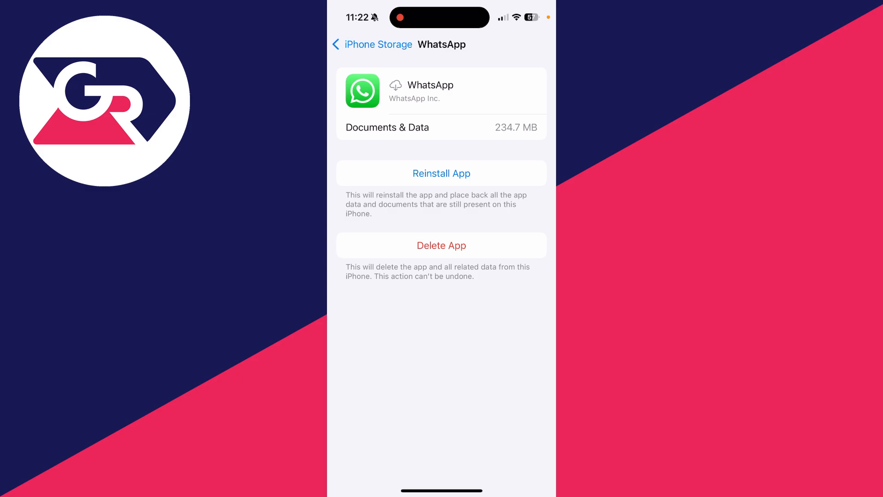
click(441, 173)
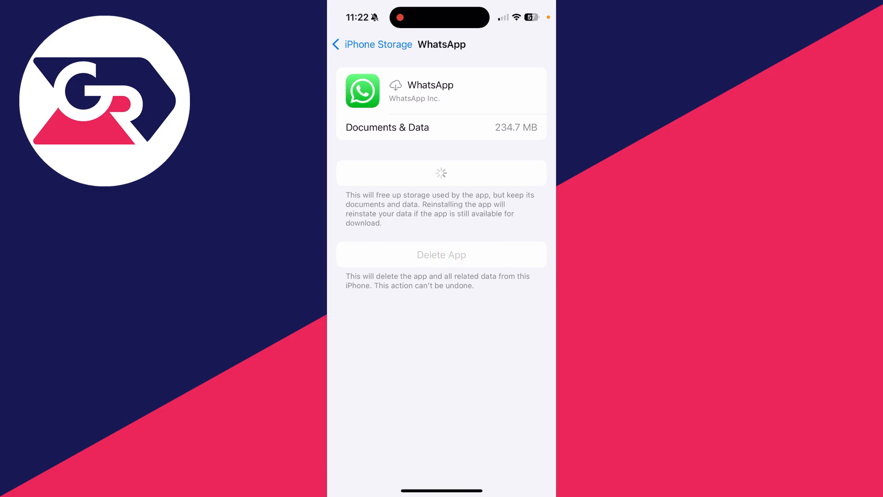